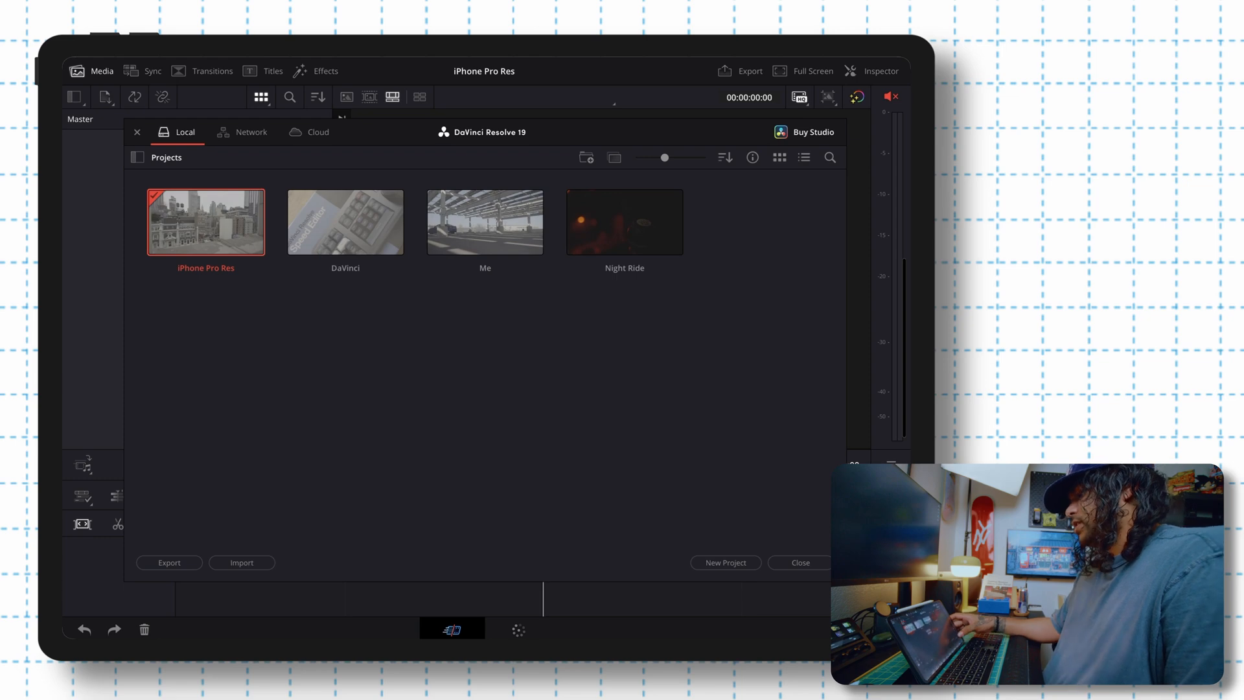
Create and open a new project named iPhone Log Color
left_click(724, 562)
type("iPhone Log Colo")
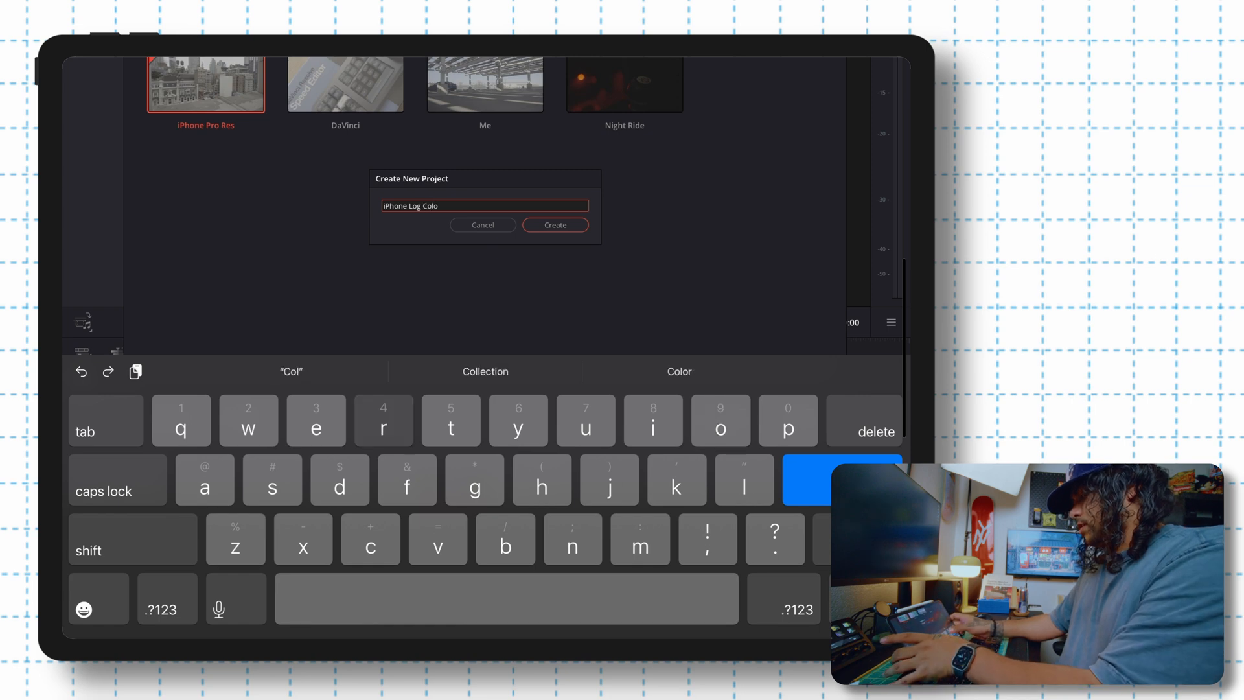
left_click(555, 224)
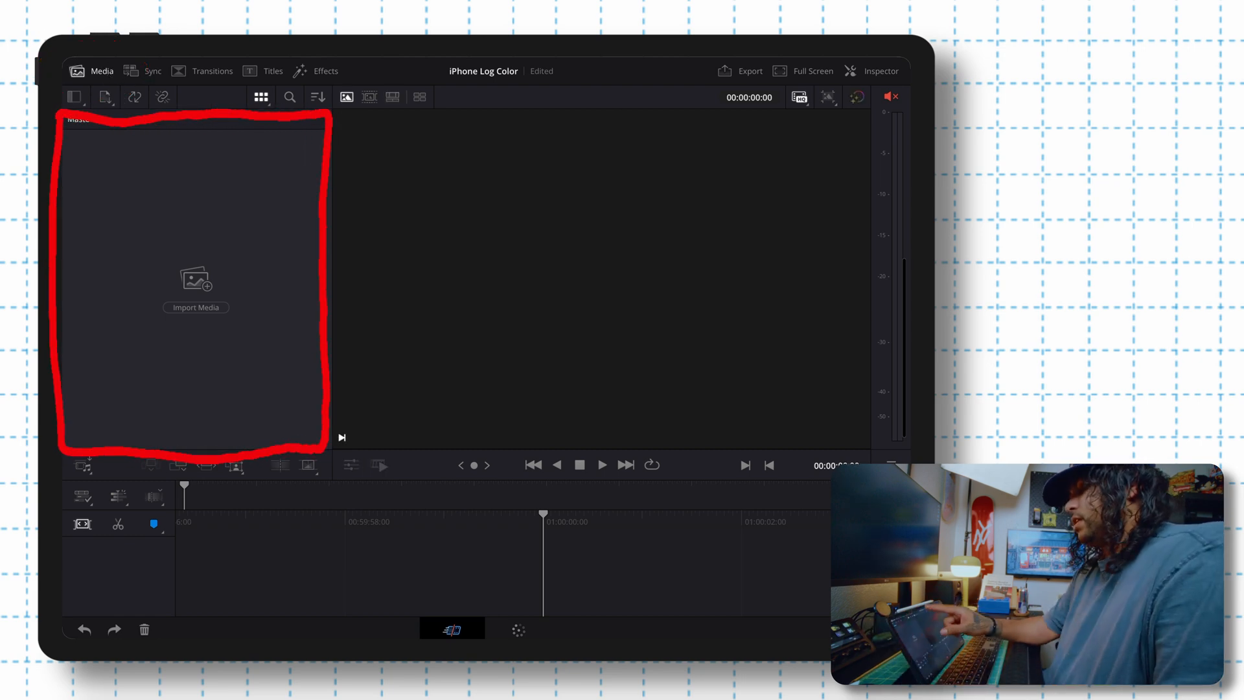
Import the cloud clip from Photos into the media pool and set the timeline to vertical resolution
right_click(271, 257)
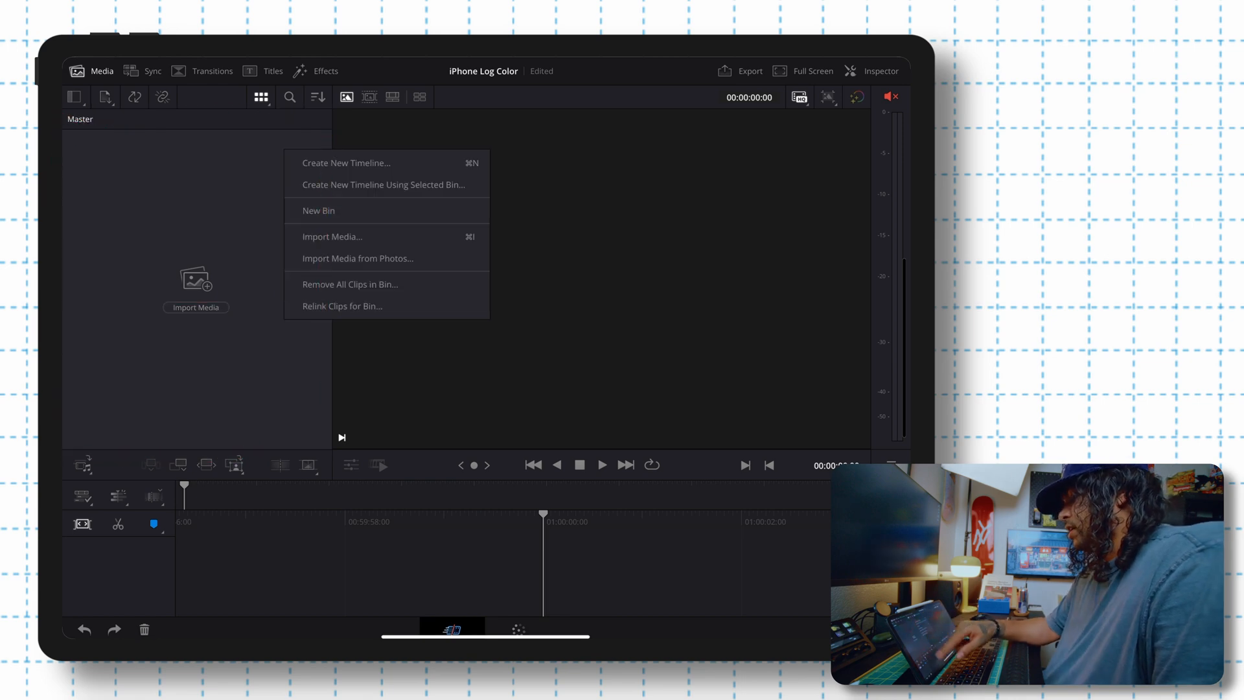
mouse_move(357, 268)
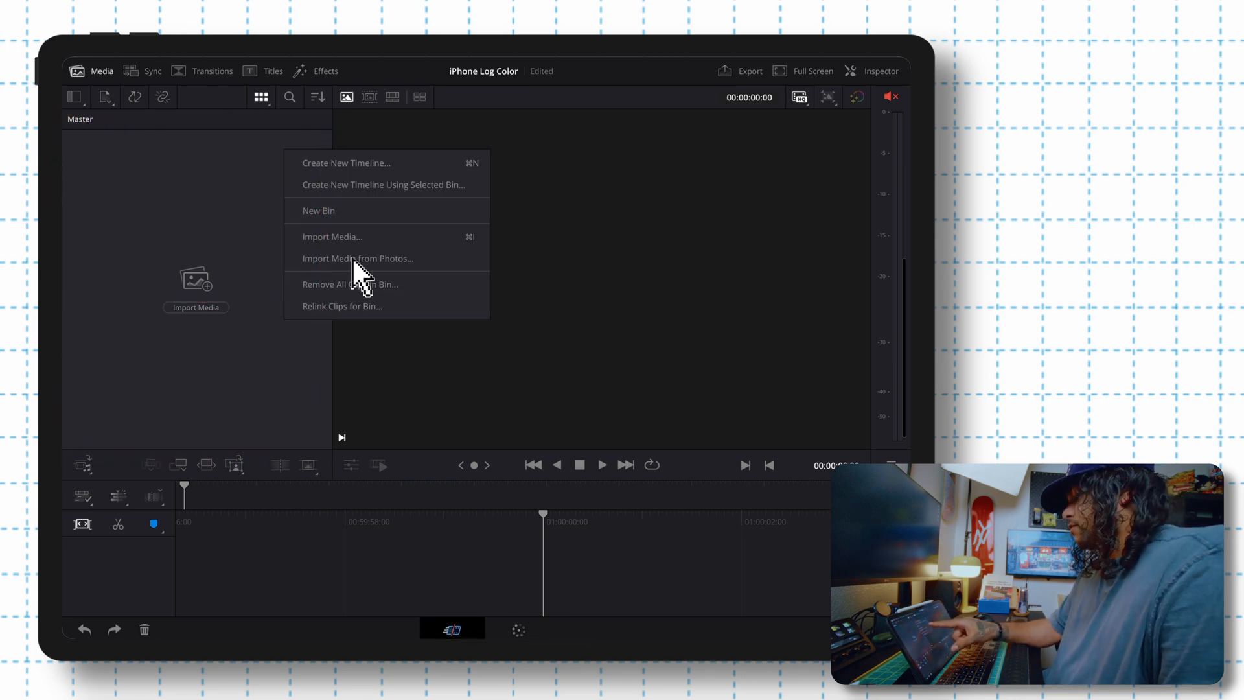
left_click(357, 258)
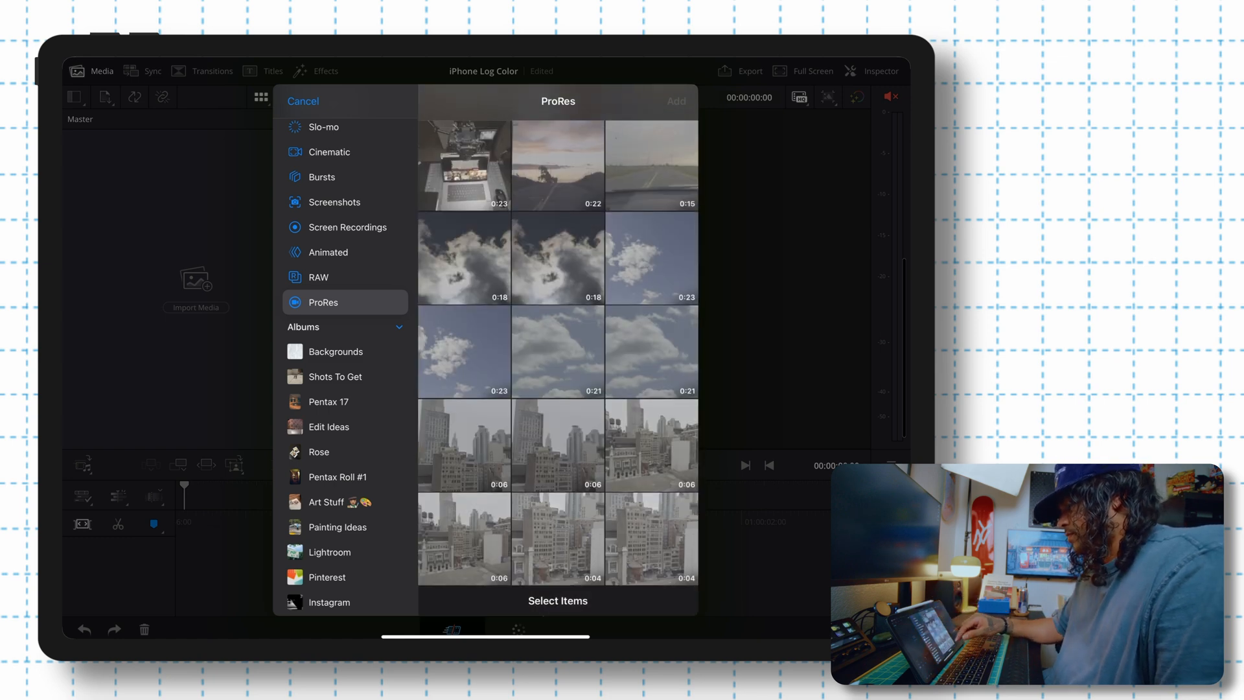
left_click(558, 351)
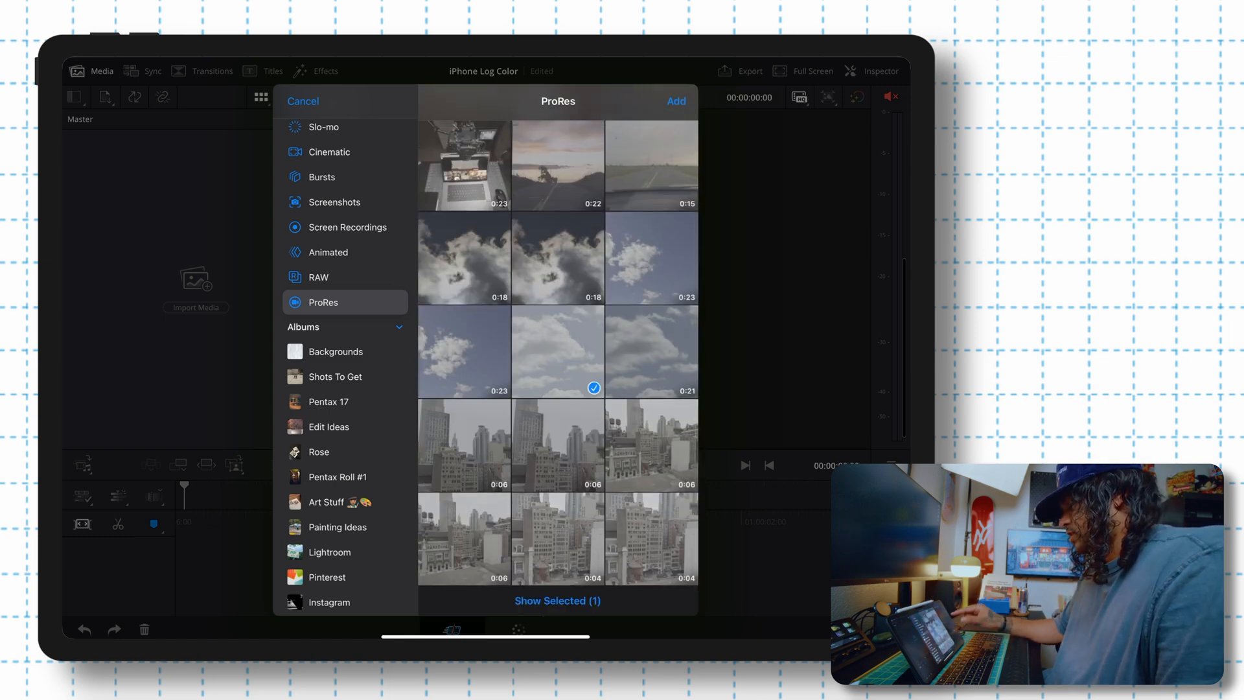
left_click(675, 101)
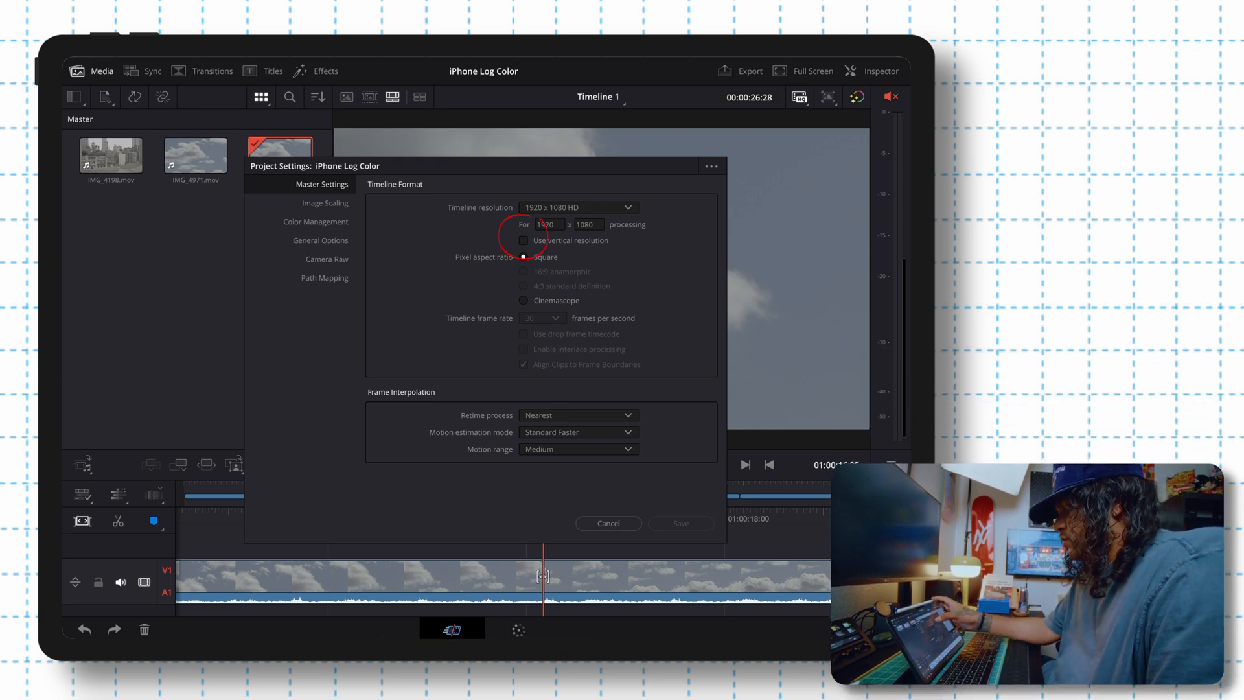
left_click(679, 523)
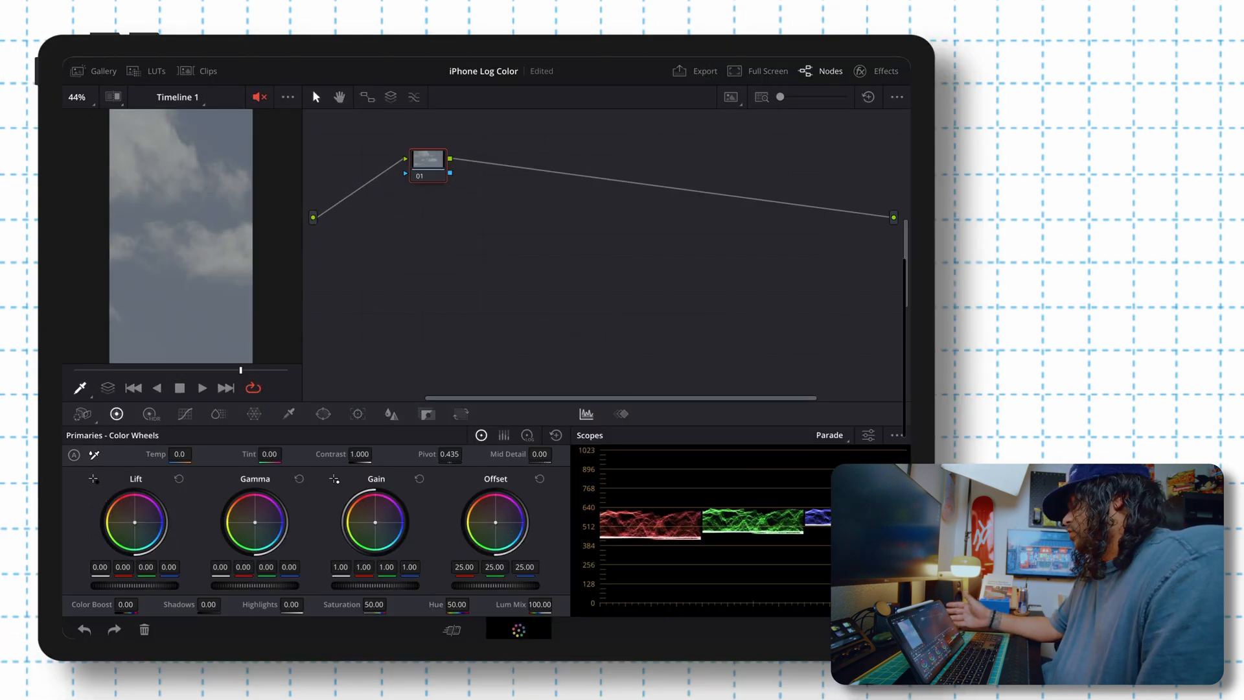
Line up node 01, add two serial nodes, and apply a Color Space Transform to node 01
left_click_drag(428, 161, 442, 220)
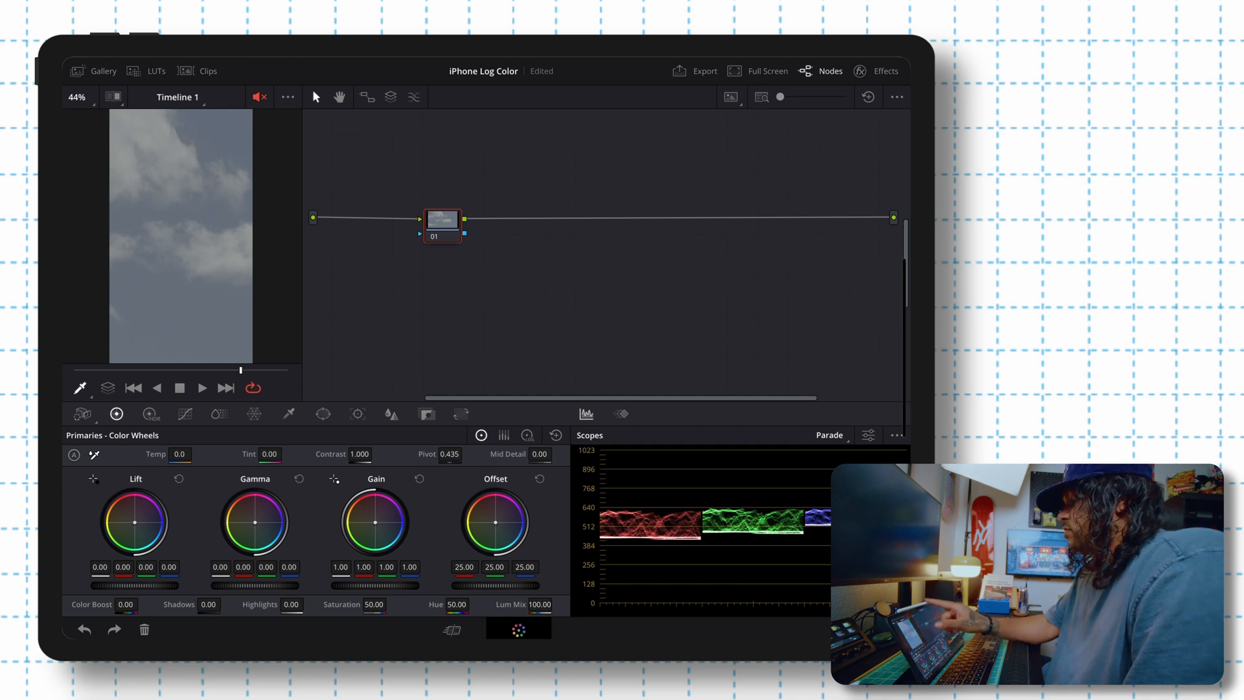
left_click(367, 97)
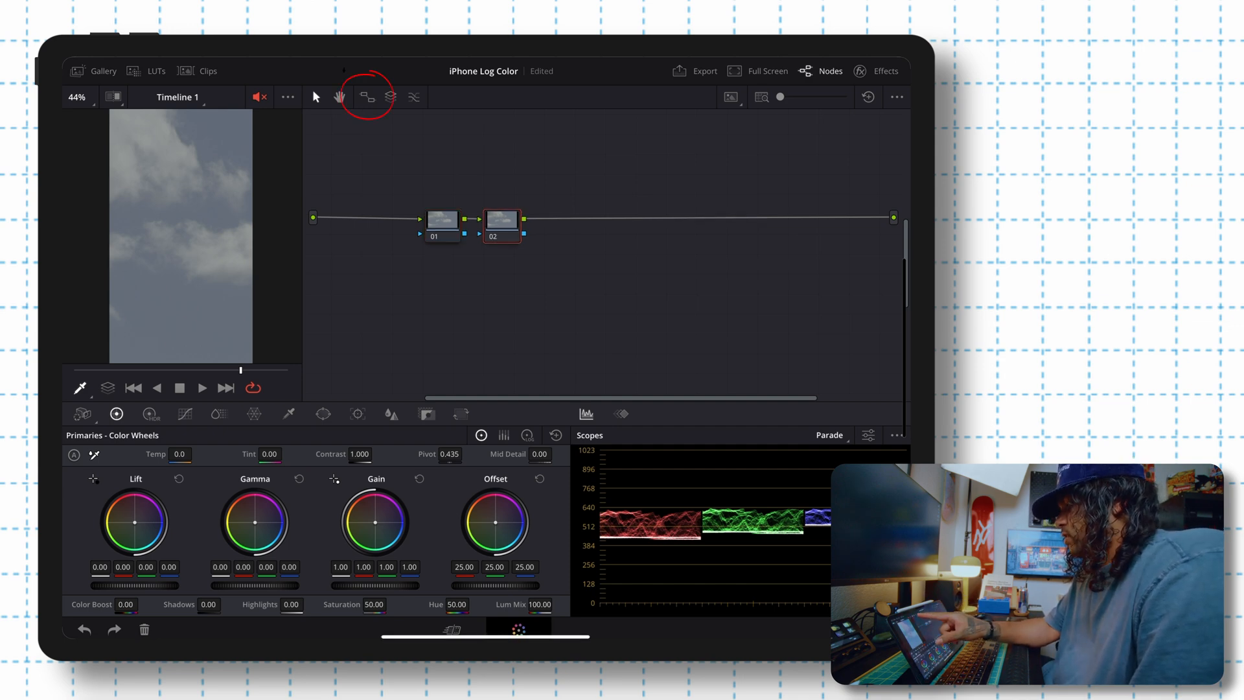
left_click(366, 96)
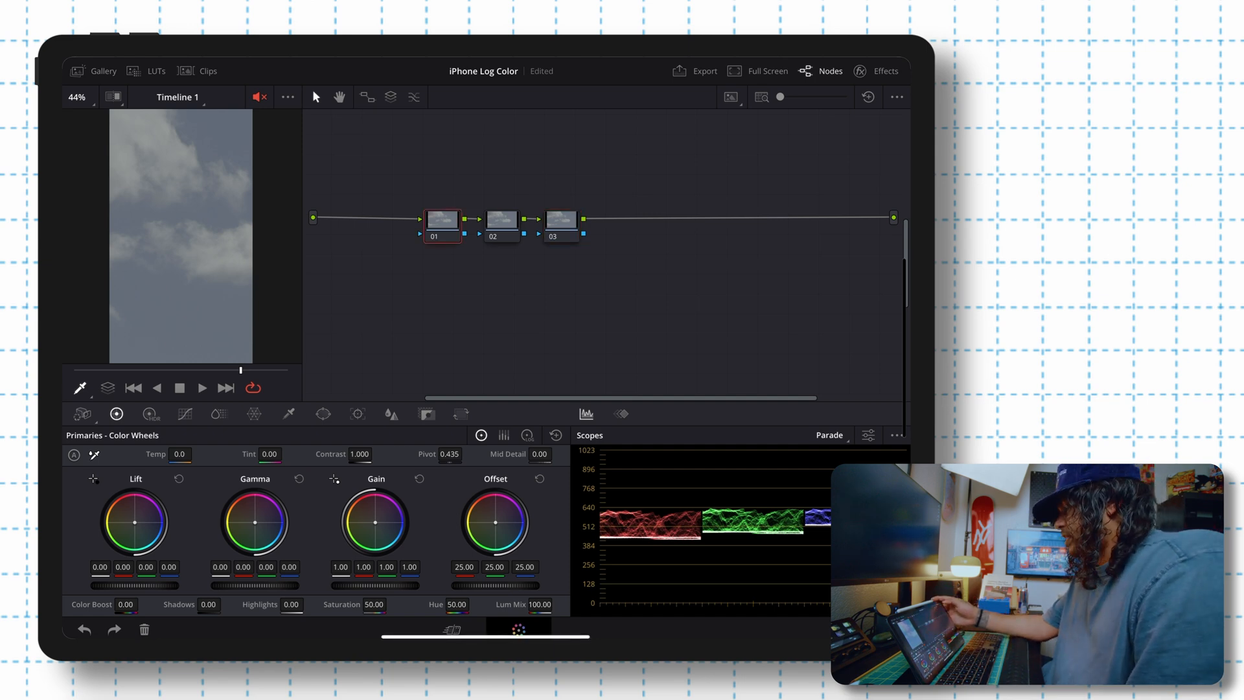
left_click(886, 70)
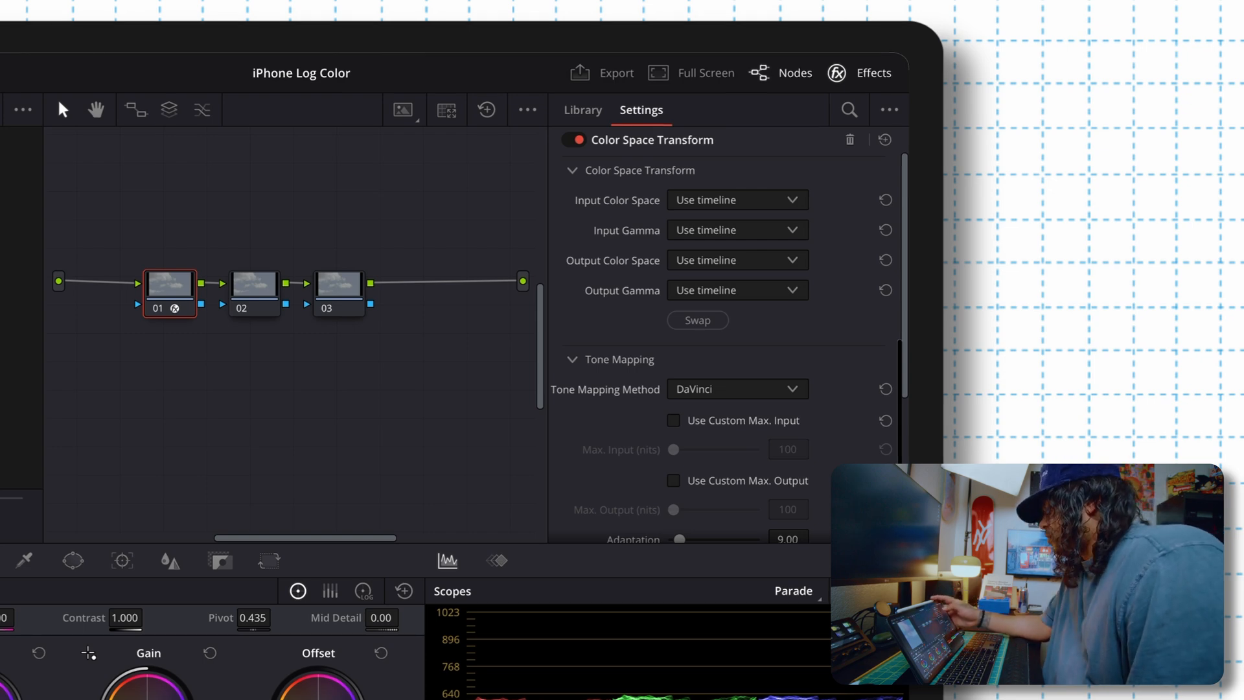
Set the CST input to Rec.2020 / Apple Log and output to Rec.709 / Rec.709-A gamma
left_click(734, 199)
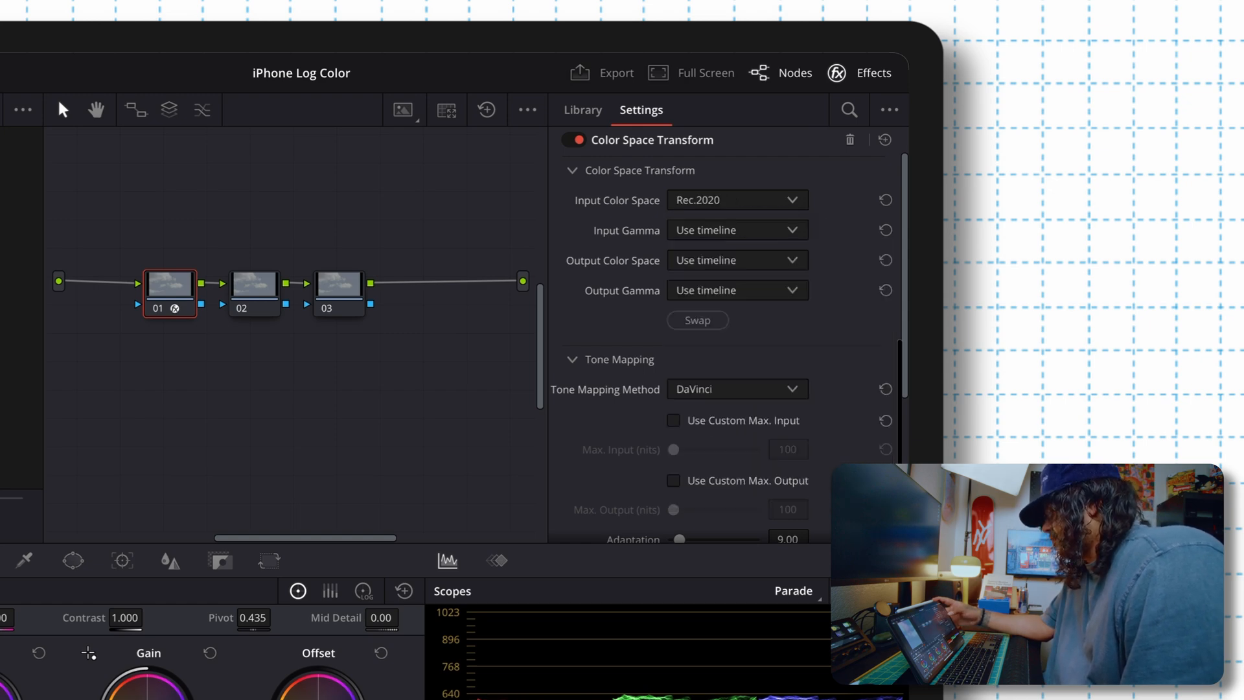
left_click(734, 229)
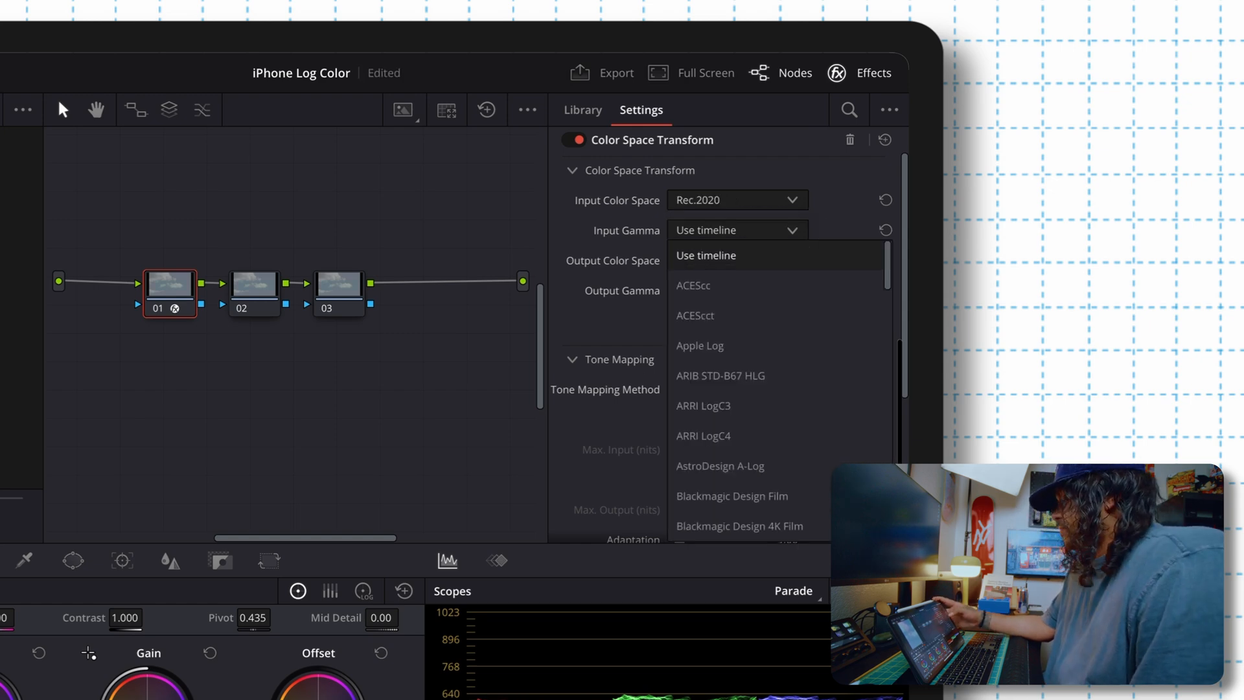
left_click(699, 345)
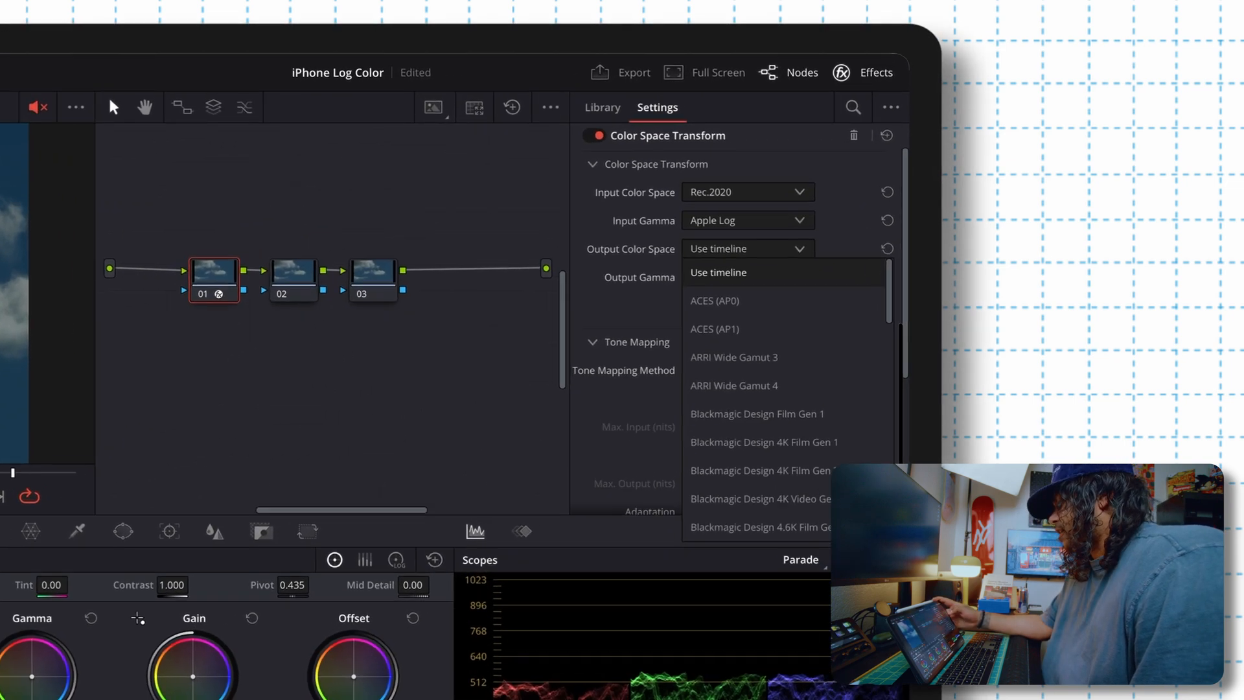
scroll("down", 3)
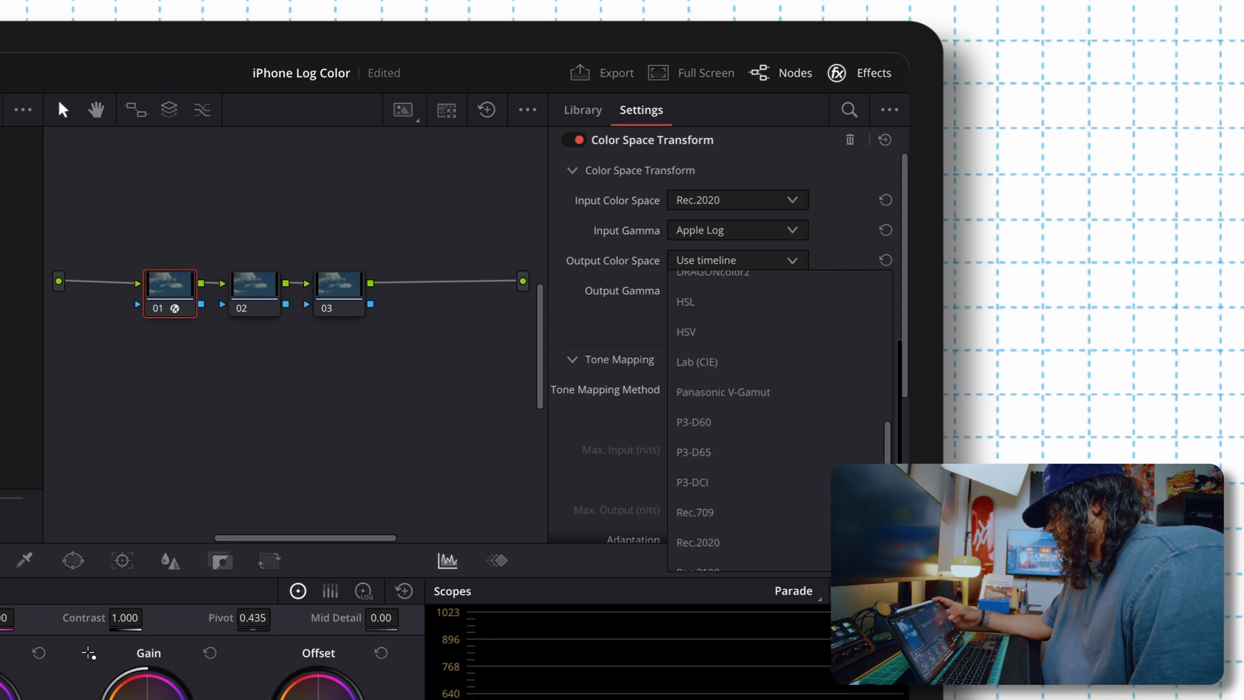
left_click(695, 512)
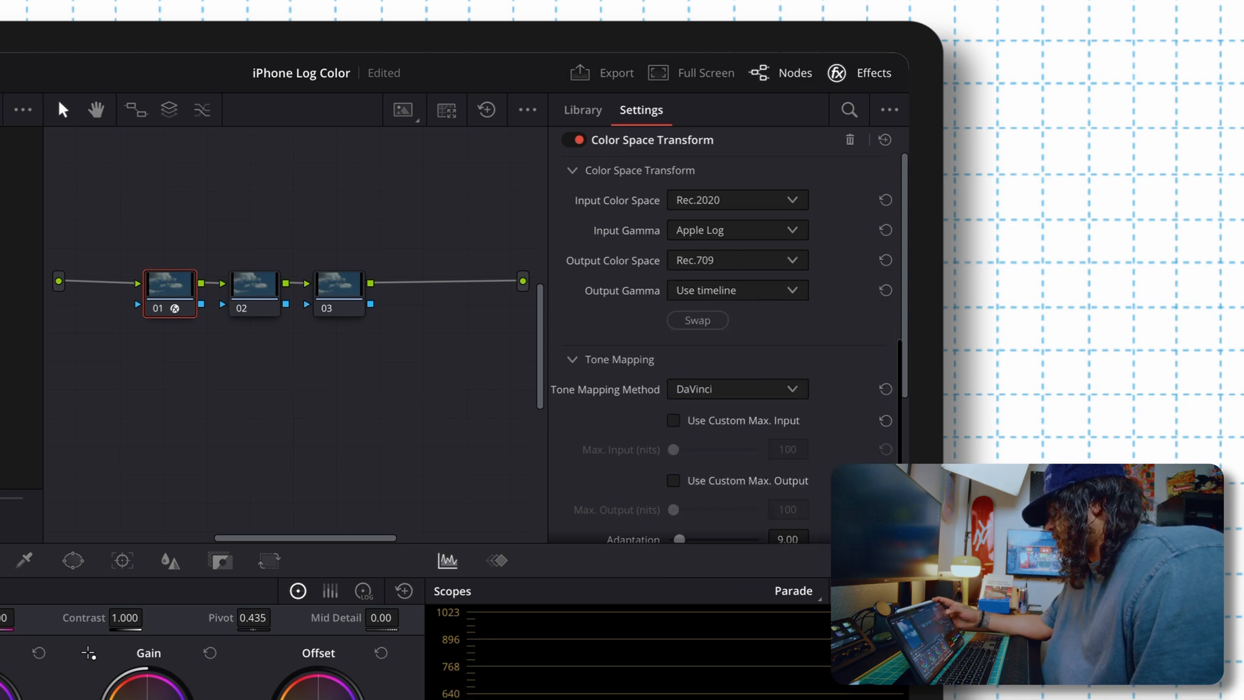
left_click(736, 289)
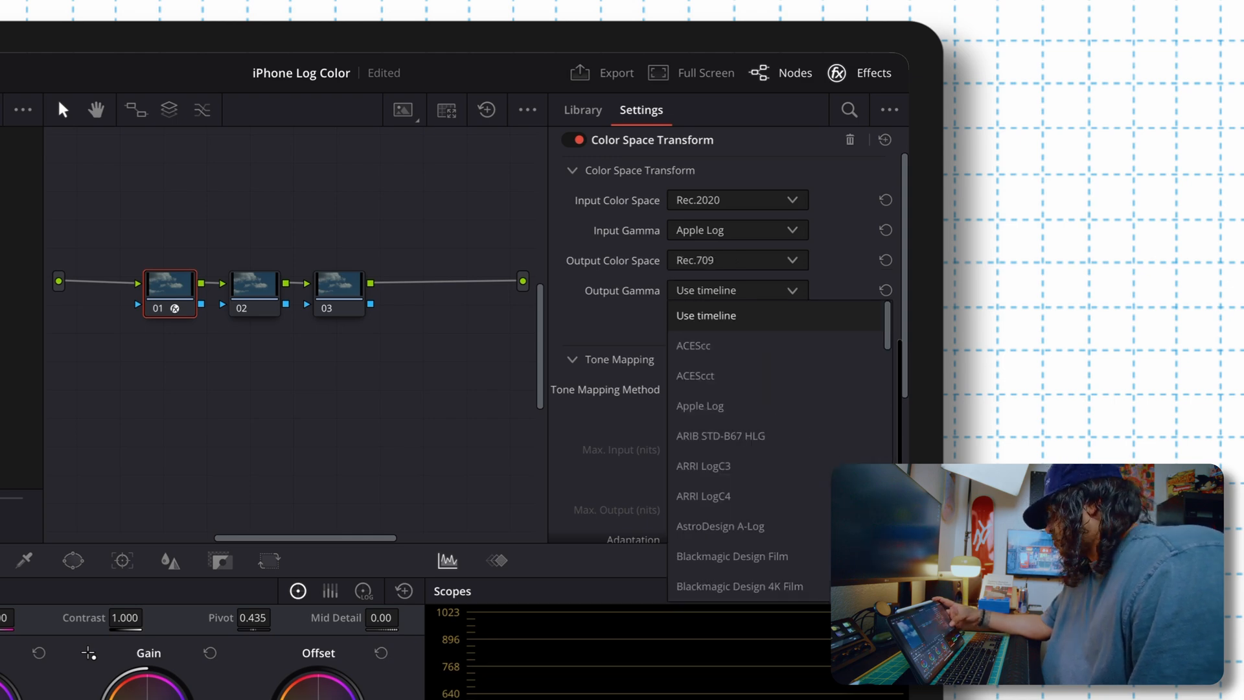
left_click(706, 289)
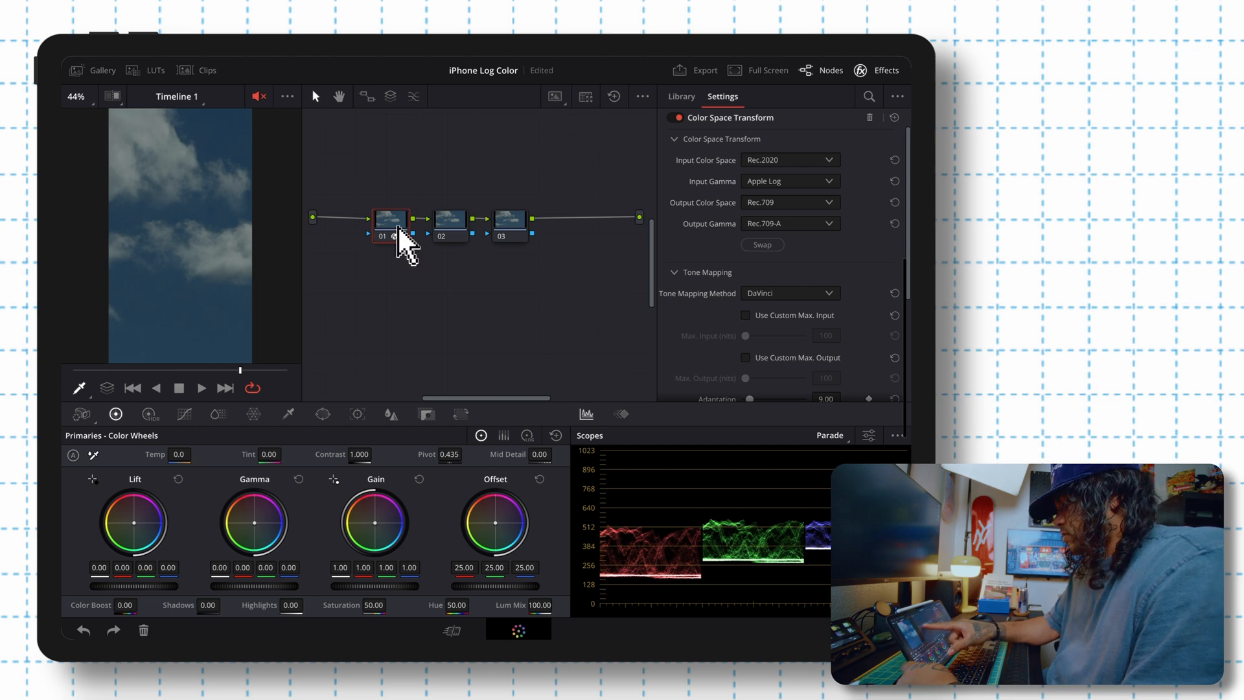
Label node 01 as CST and the last node as Grade via Node Label
right_click(389, 220)
type("d")
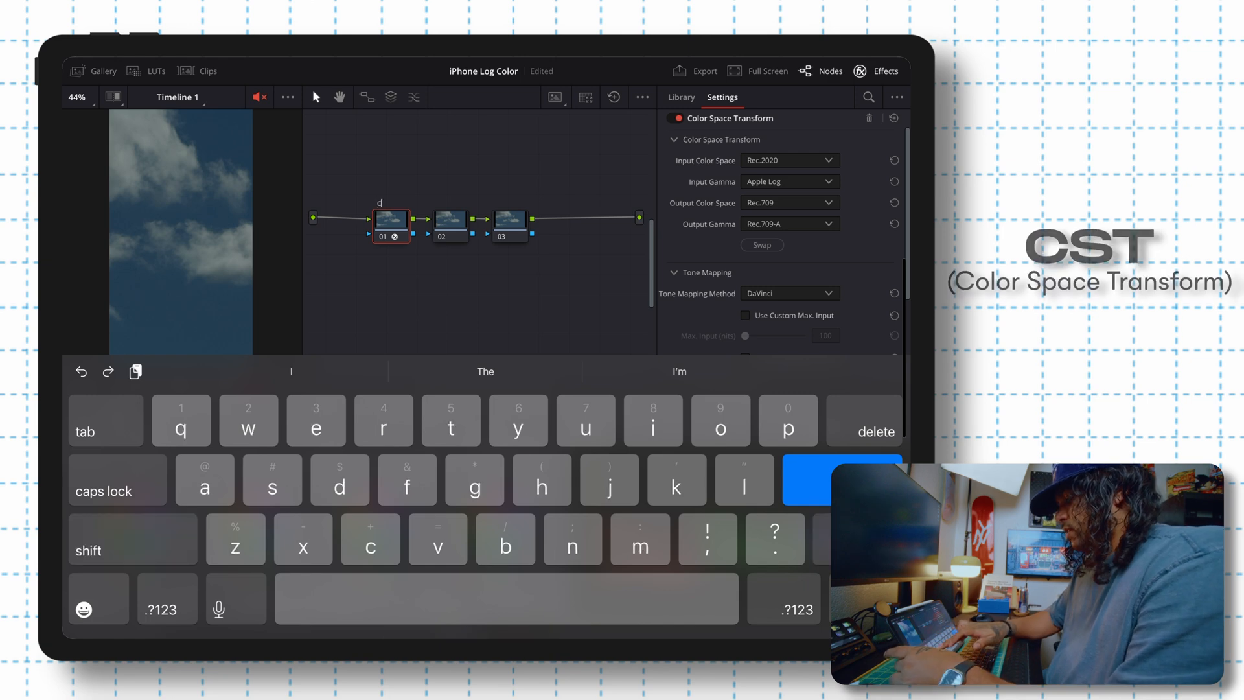
type("CST")
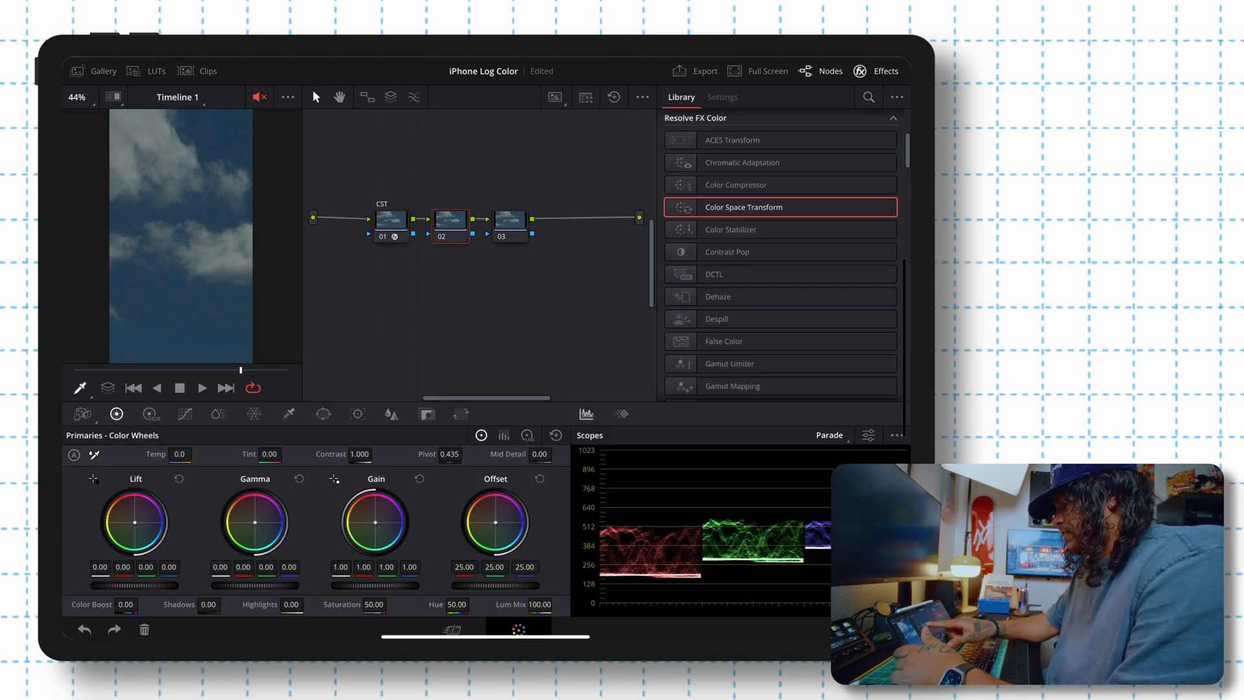
right_click(449, 219)
type("Exp")
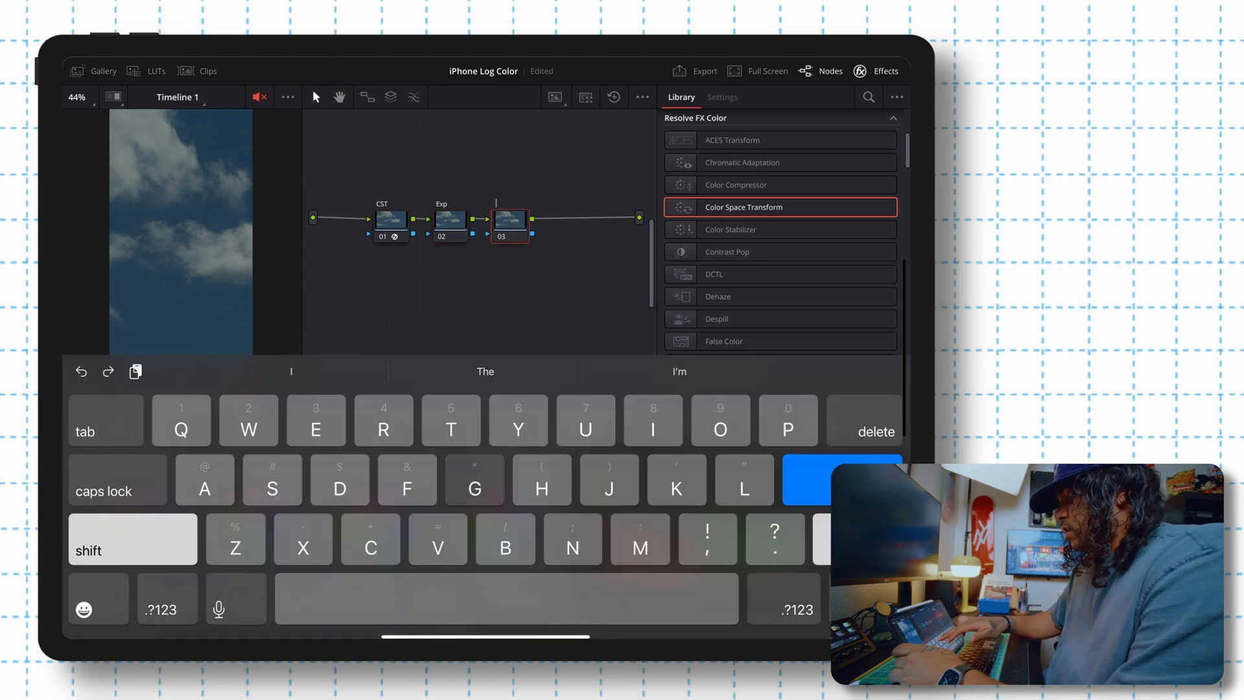
type("Grade")
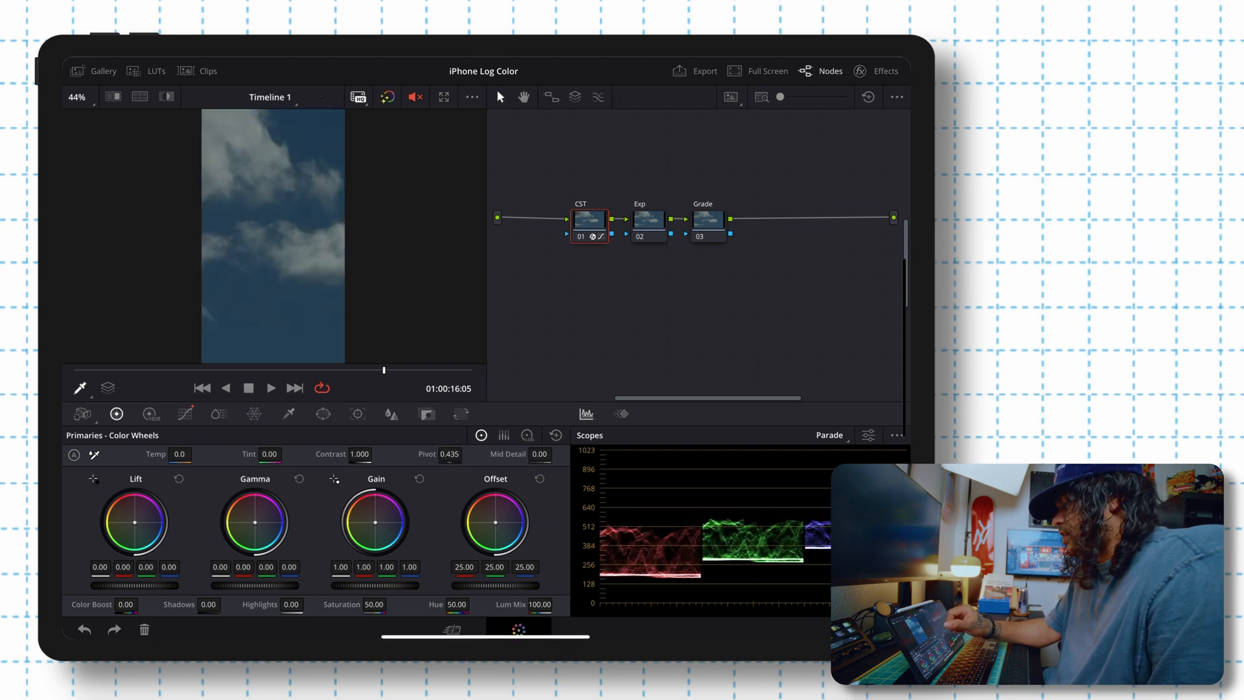
Compare against the ungraded log footage, then raise the Grade node's saturation to 82.20
left_click(388, 97)
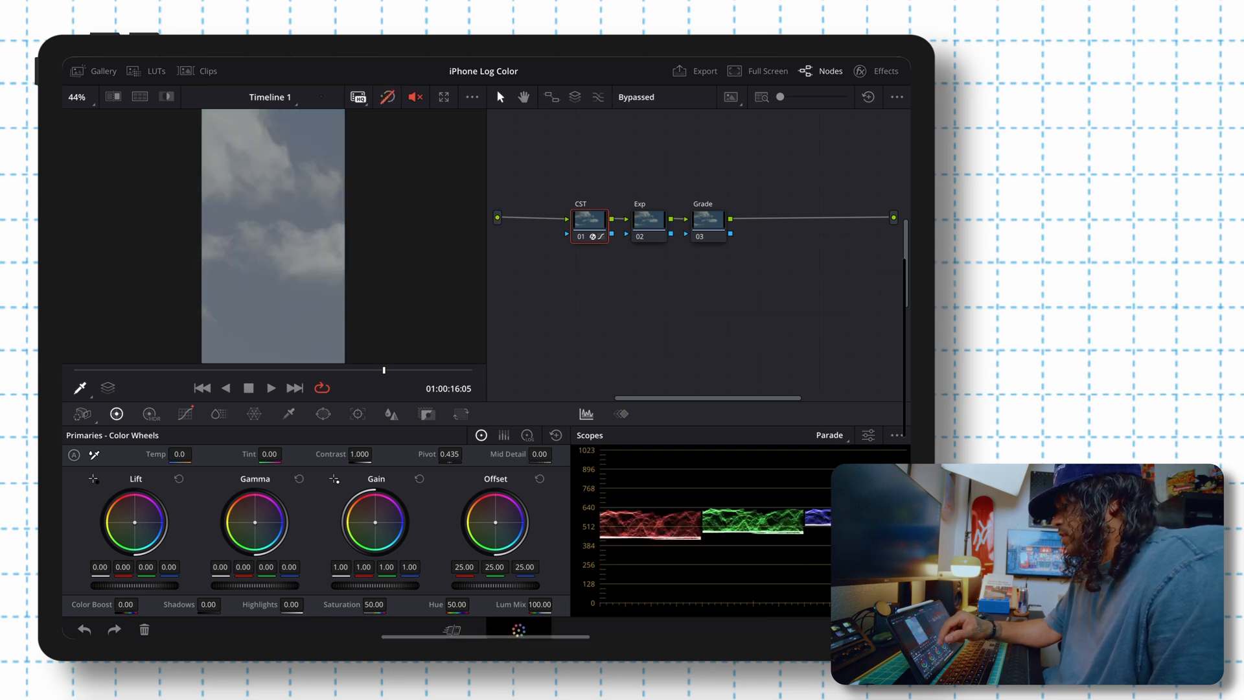
left_click(388, 97)
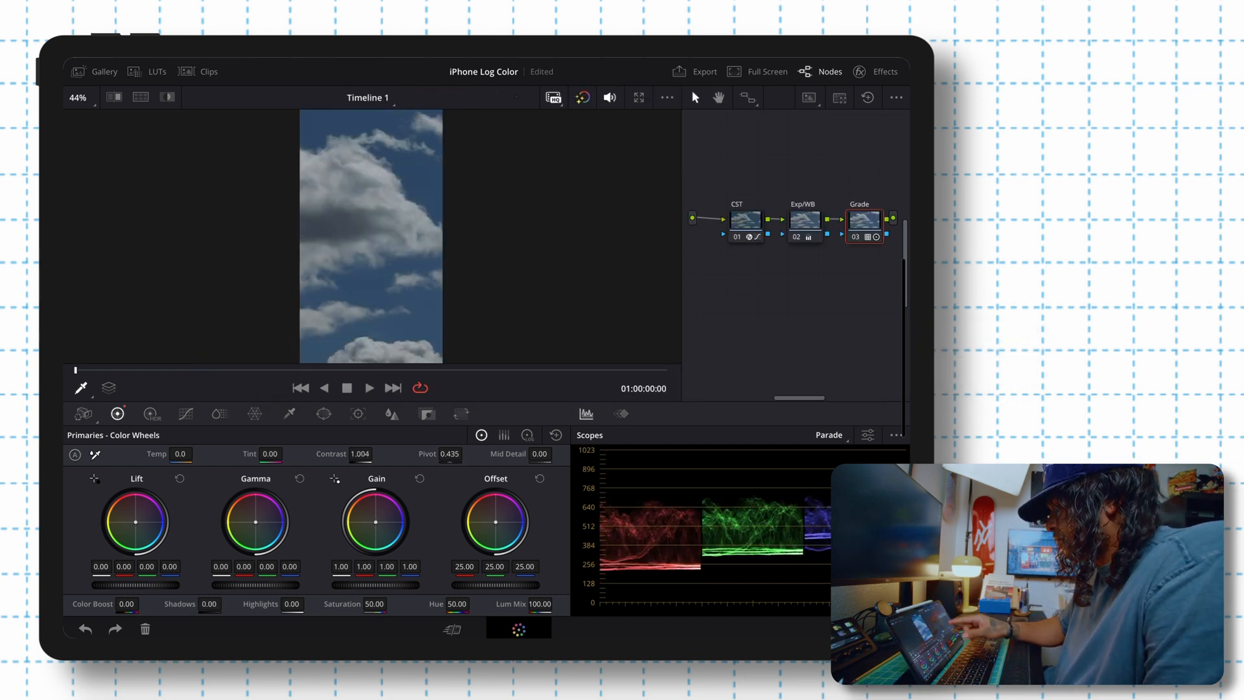
left_click(374, 604)
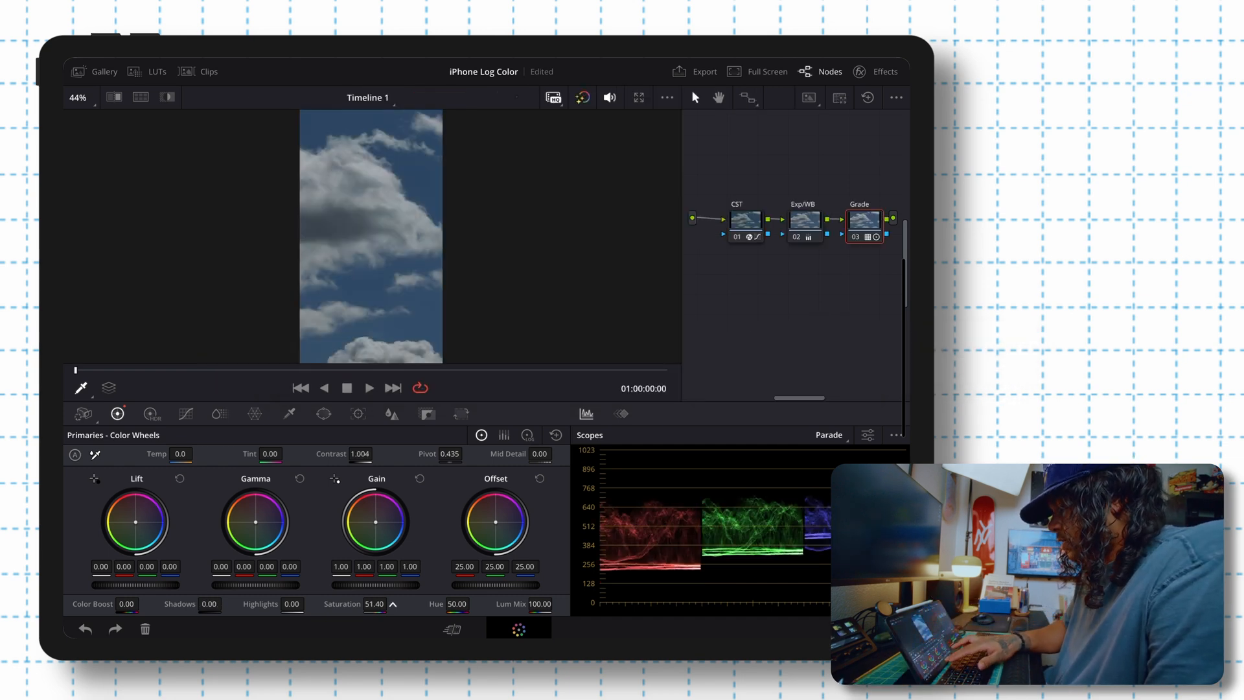
left_click_drag(373, 604, 396, 604)
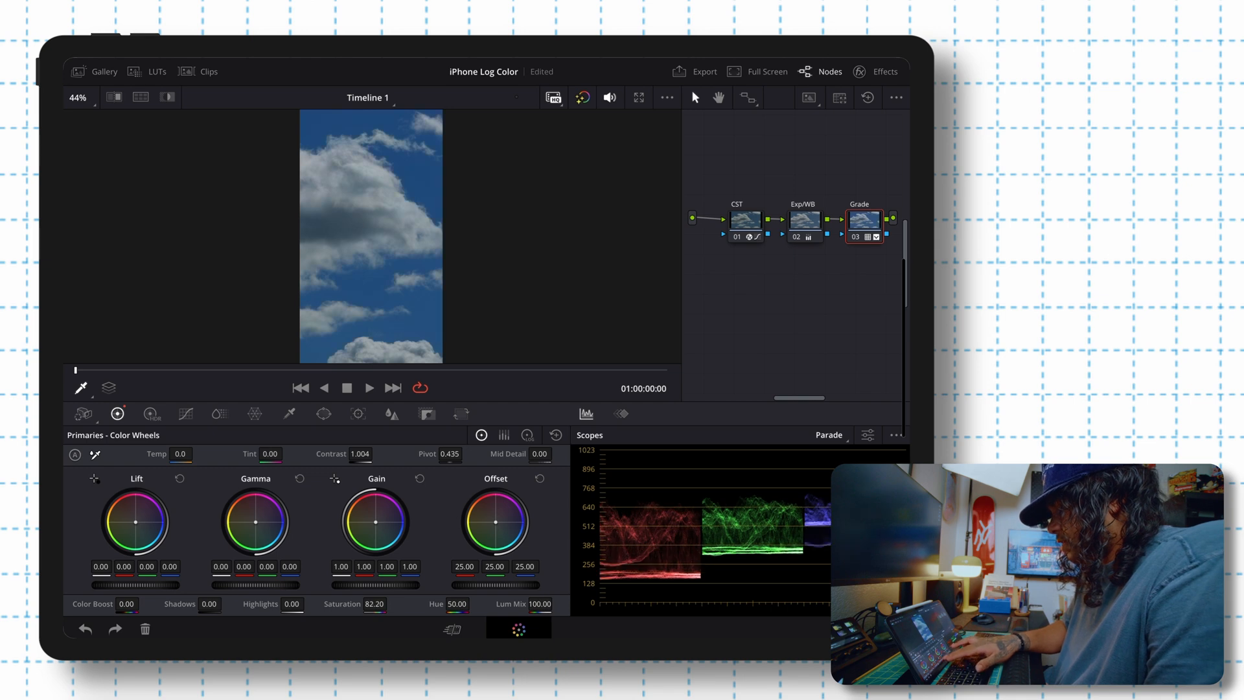